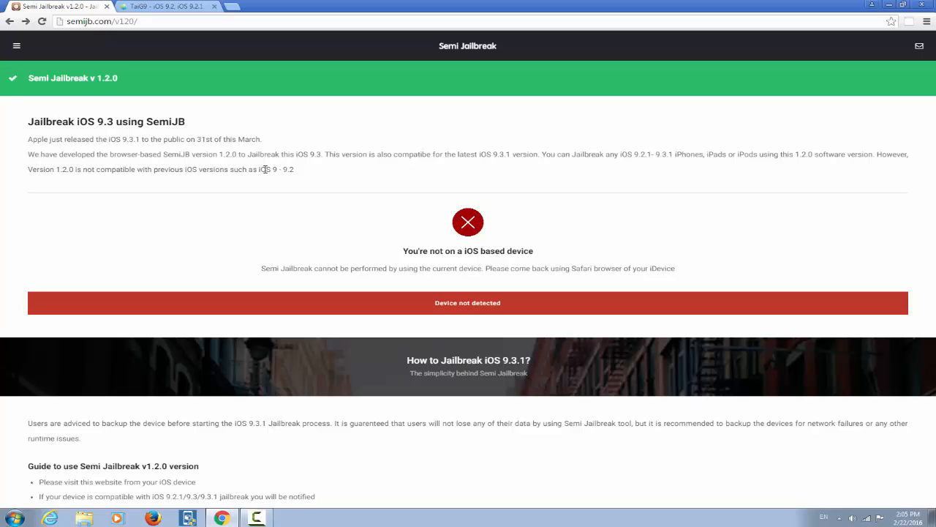
Step: Flip between the TaiG9 and Semi Jailbreak tabs, settling on the TaiG9 site's jailbreak section
left_click(168, 6)
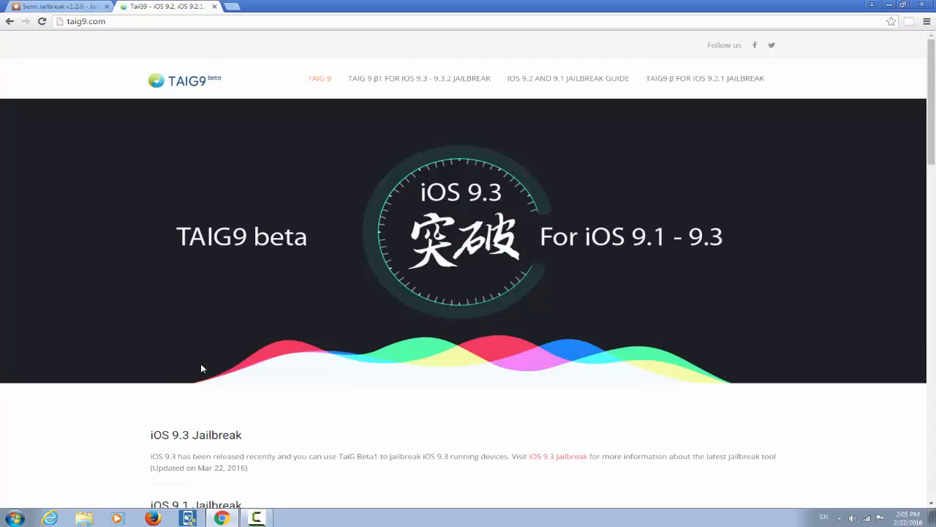
mouse_move(60, 64)
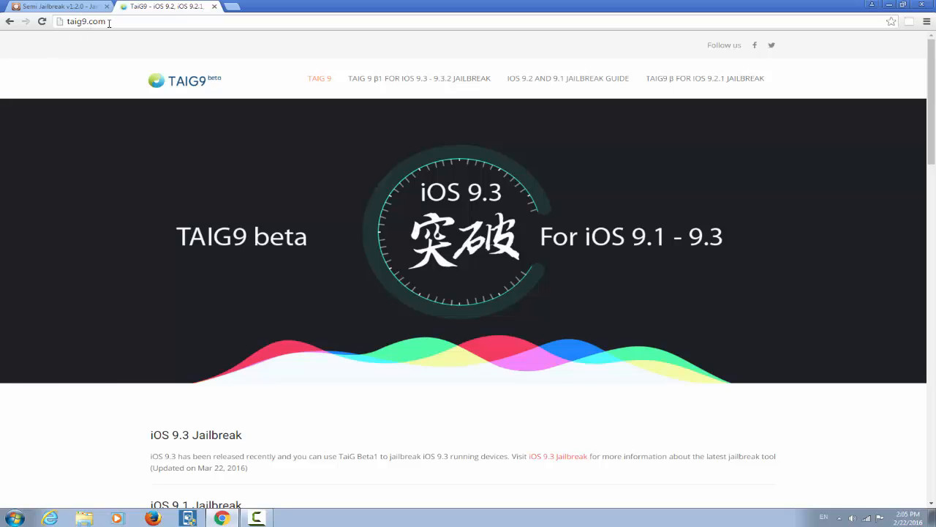
left_click(55, 6)
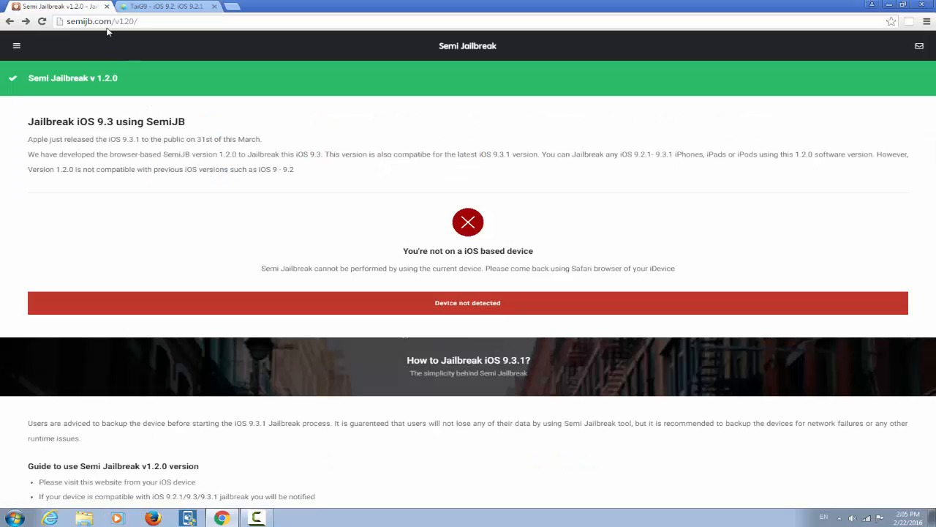
mouse_move(113, 90)
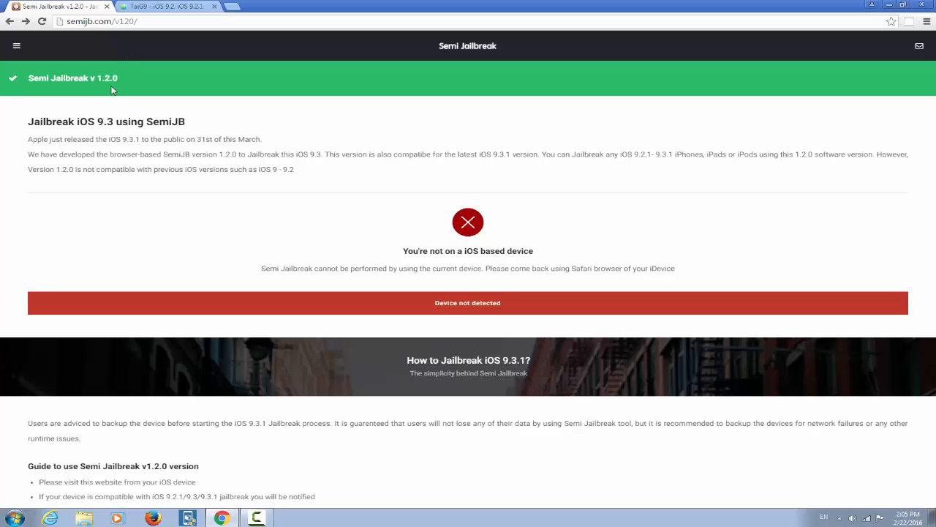
scroll("down", 3)
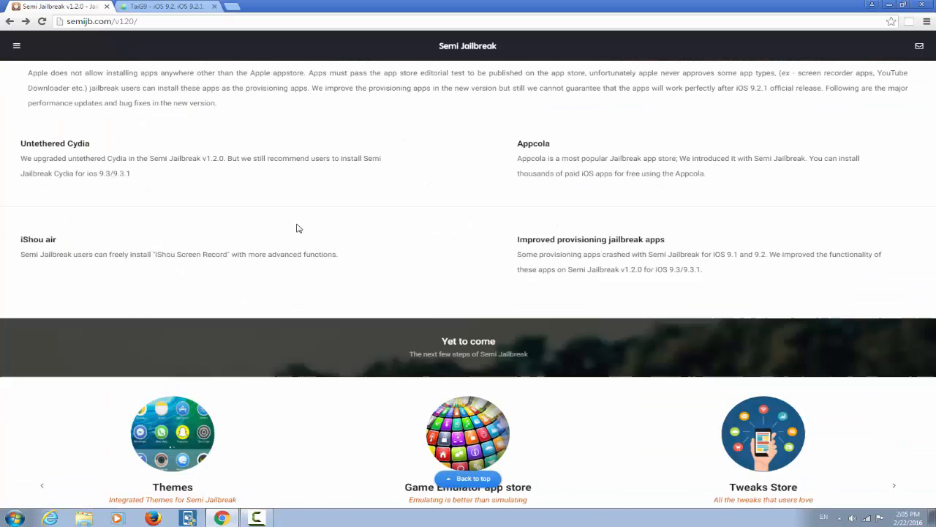
scroll("down", 3)
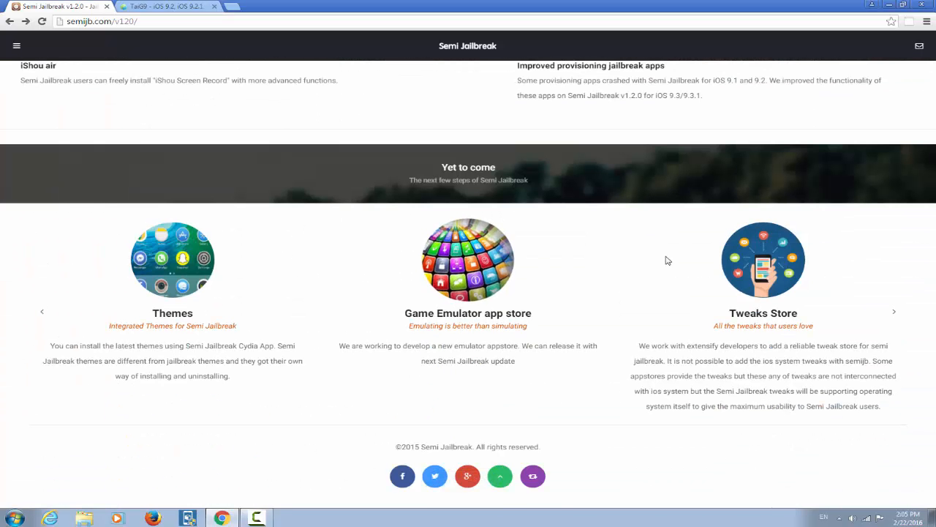
left_click(168, 6)
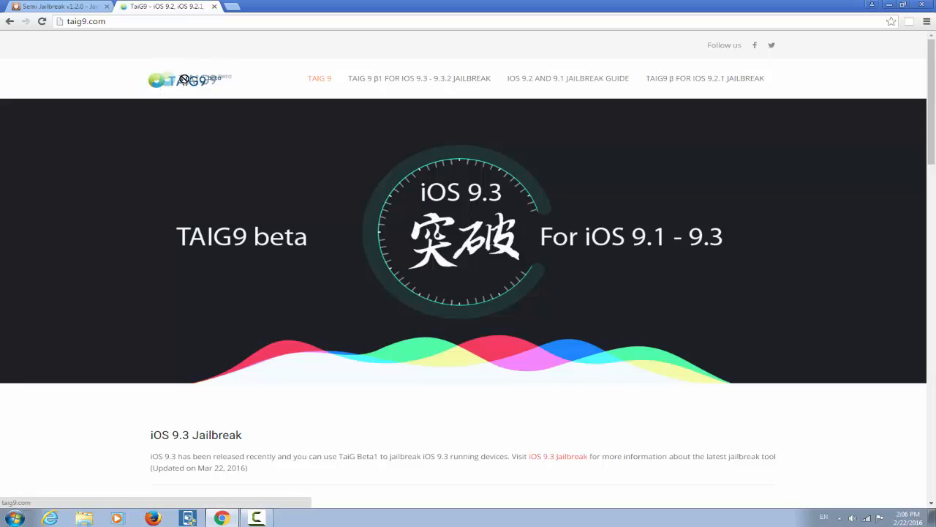
mouse_move(180, 83)
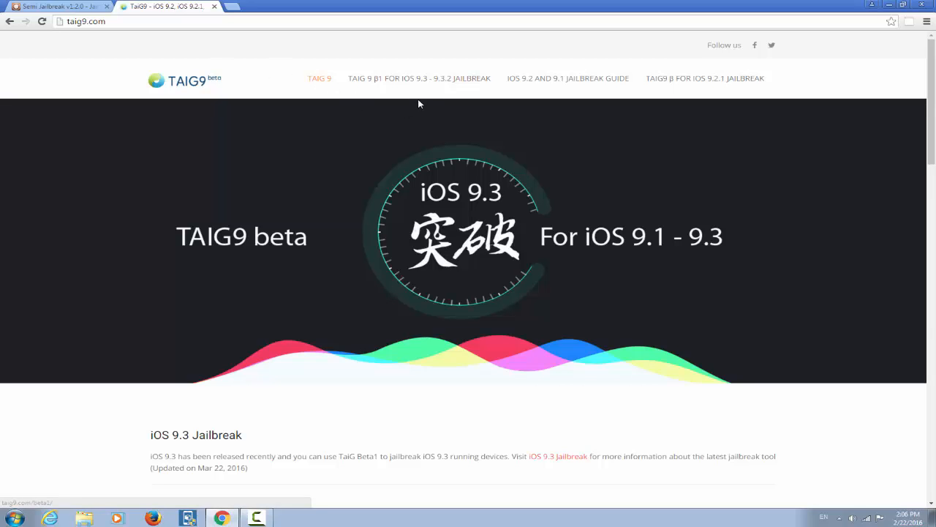
scroll("down", 3)
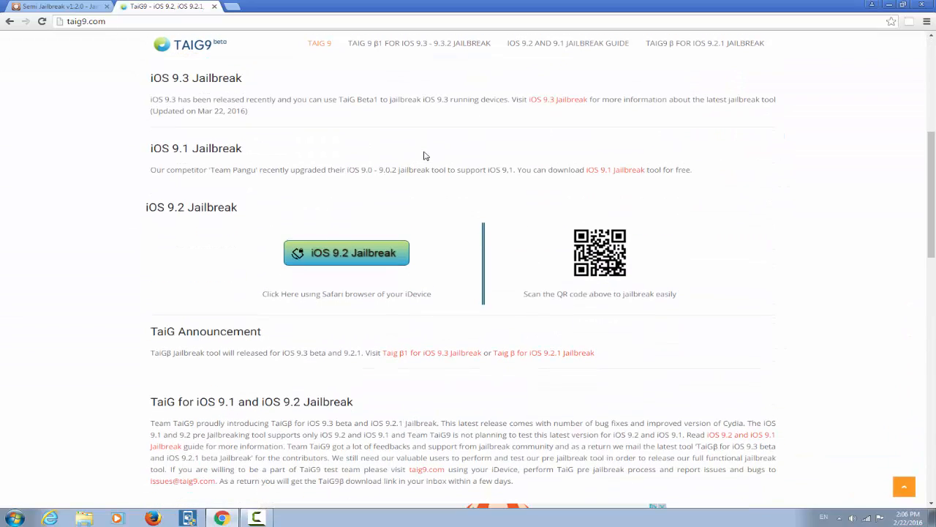
mouse_move(389, 211)
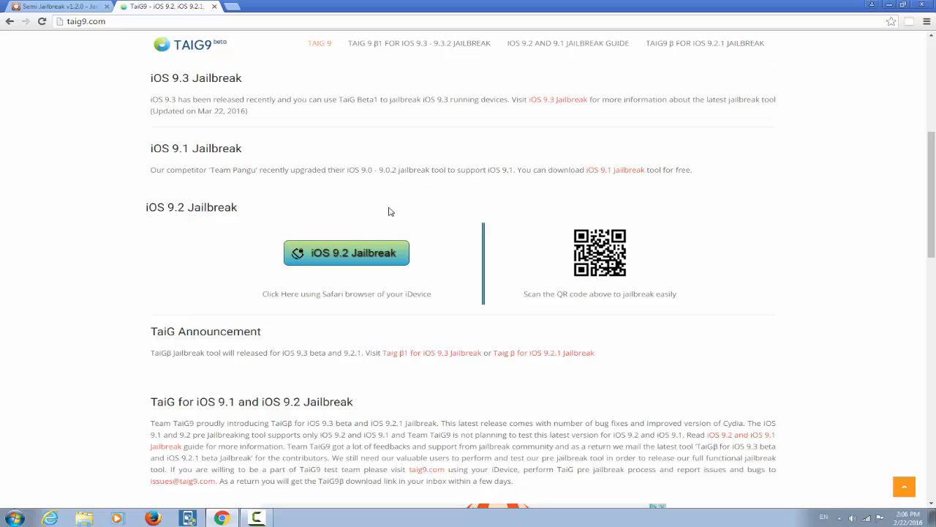
Step: Start the iOS 9.2 jailbreak on TaiG9 and dismiss its Device Unsupported warning
left_click(345, 251)
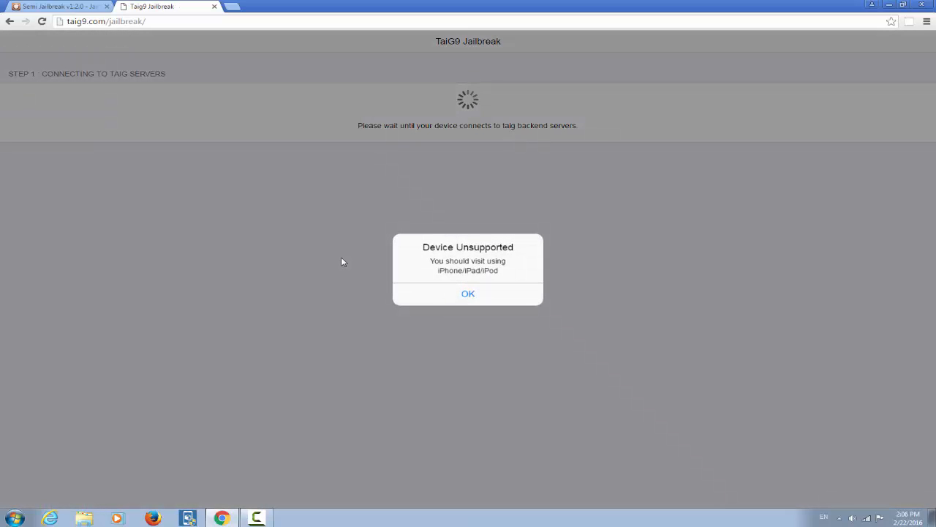
mouse_move(444, 301)
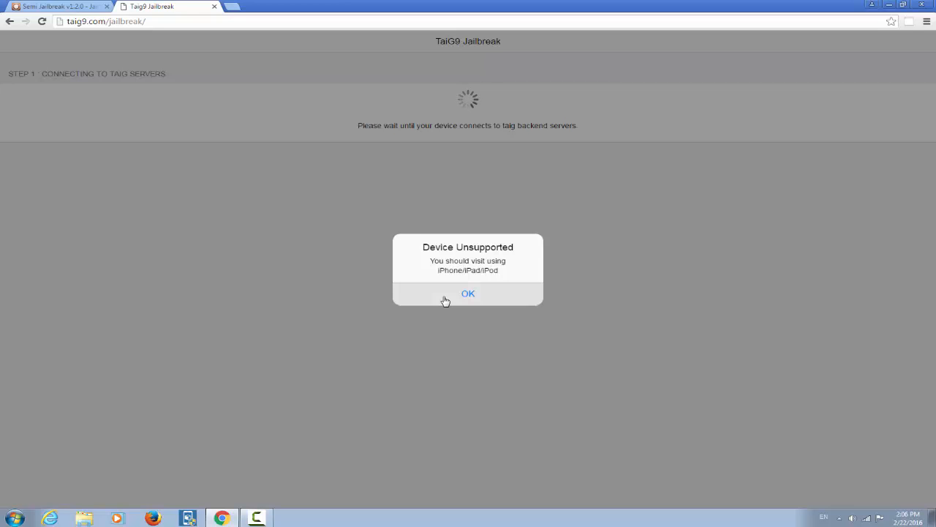
left_click(468, 292)
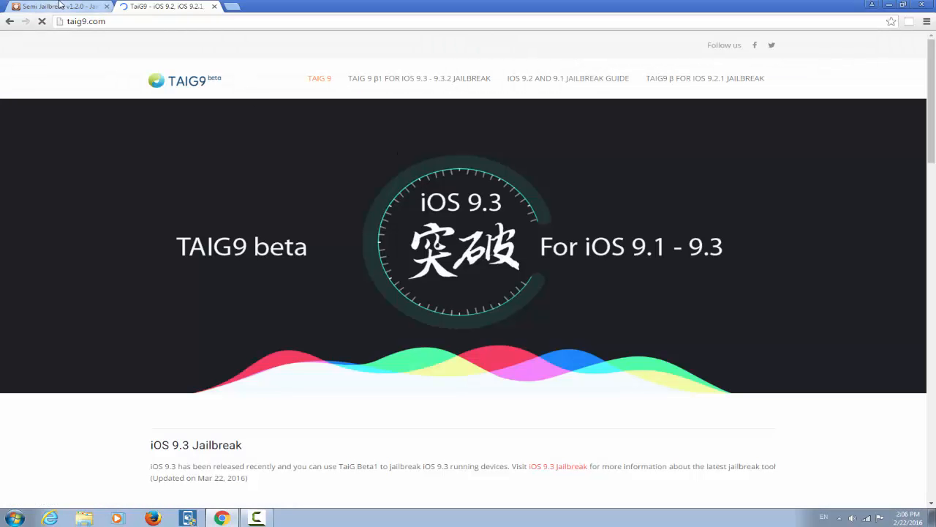
Step: Return to the Semi Jailbreak tab and read its How to Jailbreak iOS 9.3.1 guide
left_click(51, 6)
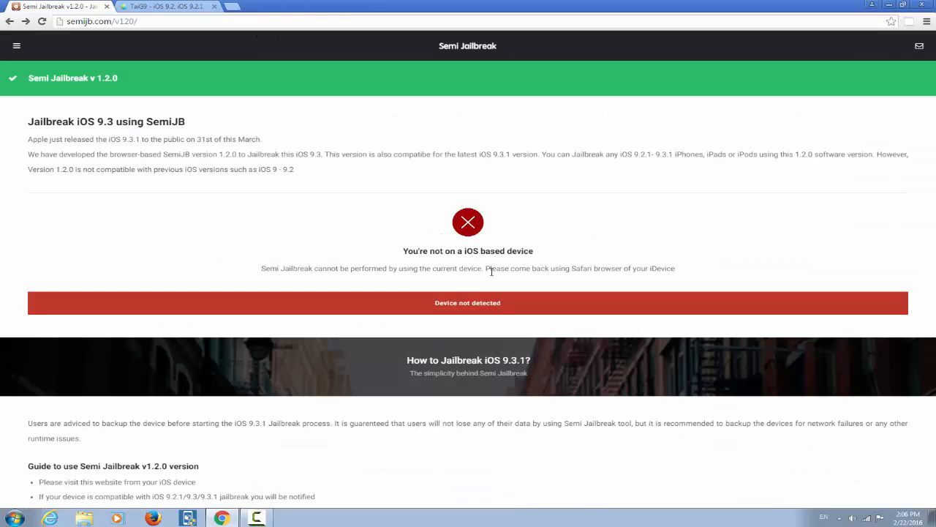
mouse_move(471, 281)
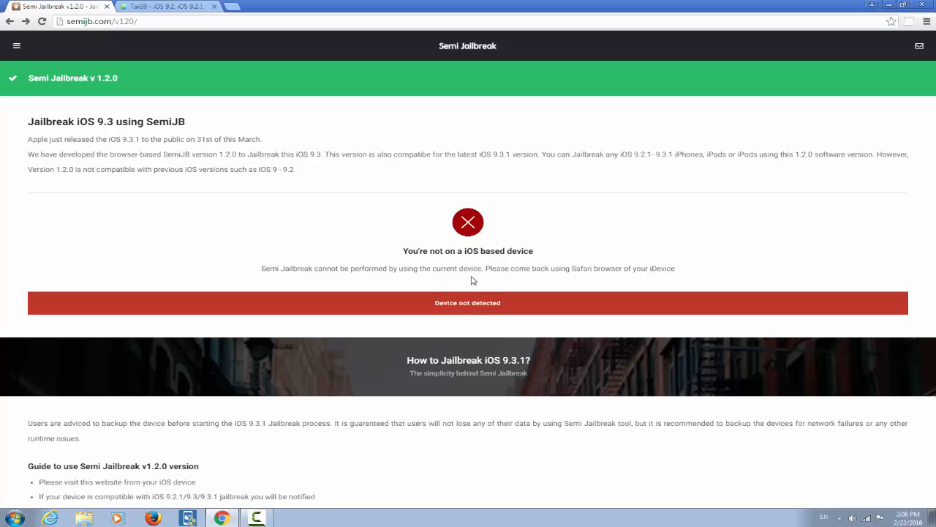
scroll("down", 3)
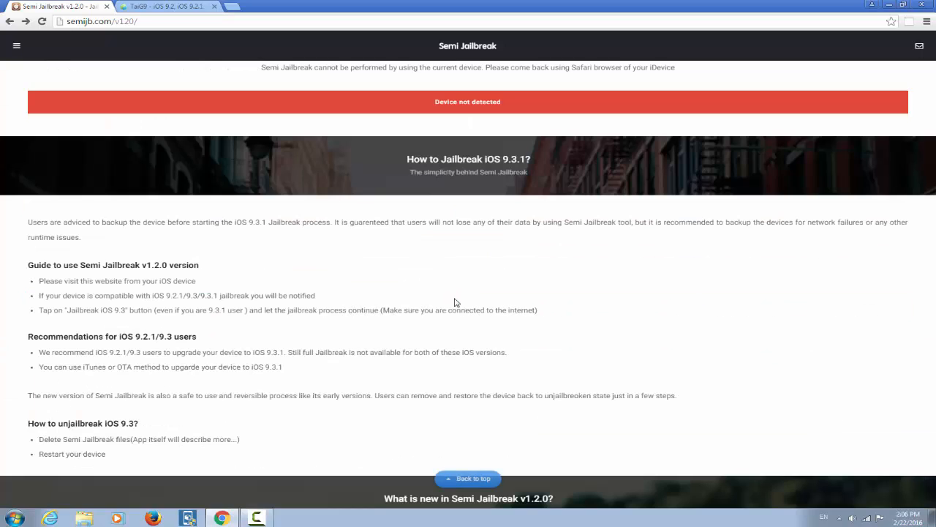
scroll("up", 3)
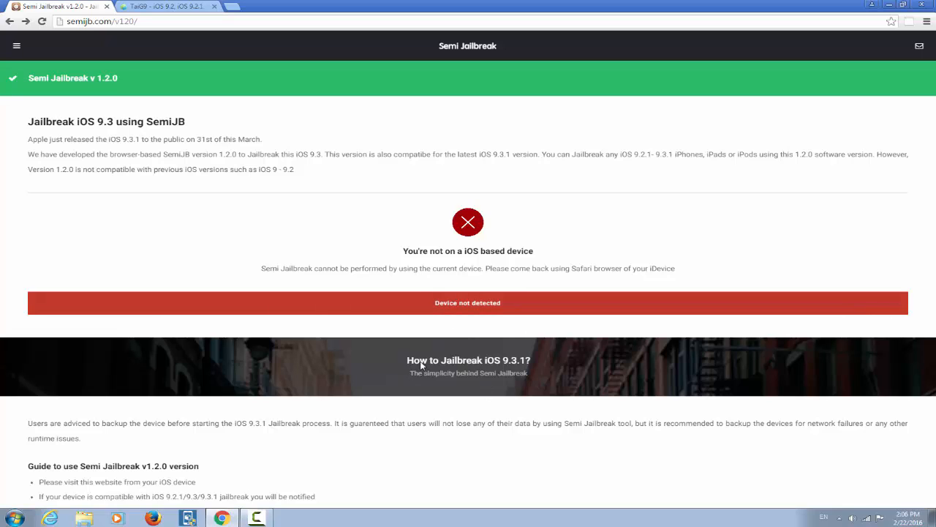
scroll("down", 3)
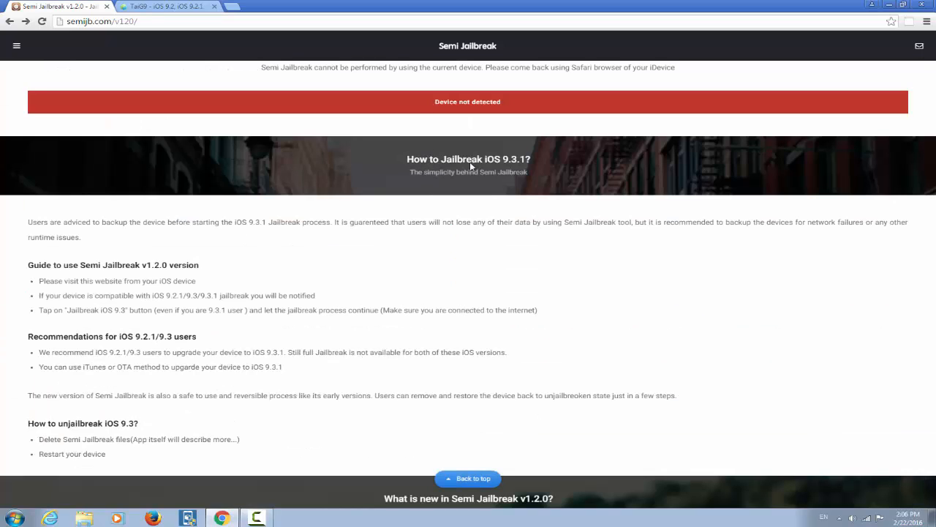
mouse_move(400, 181)
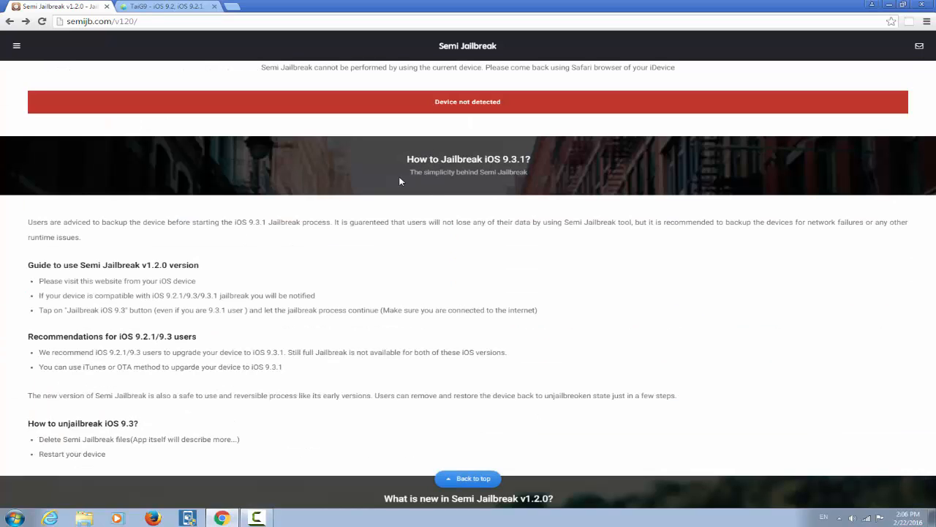
mouse_move(530, 188)
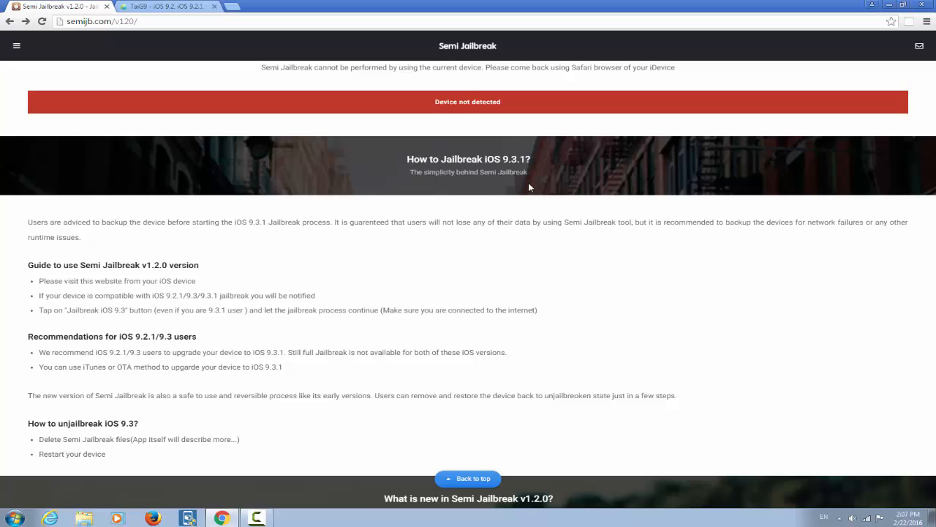
scroll("up", 3)
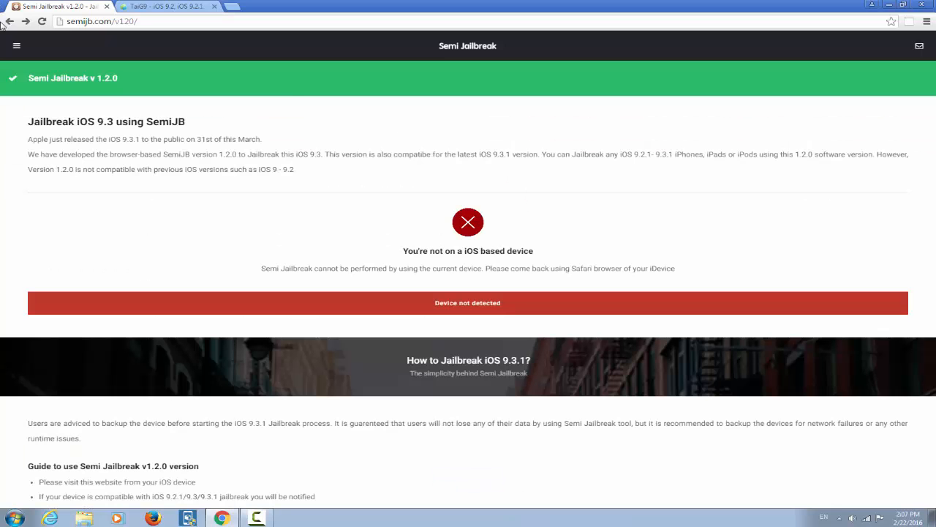
left_click(16, 46)
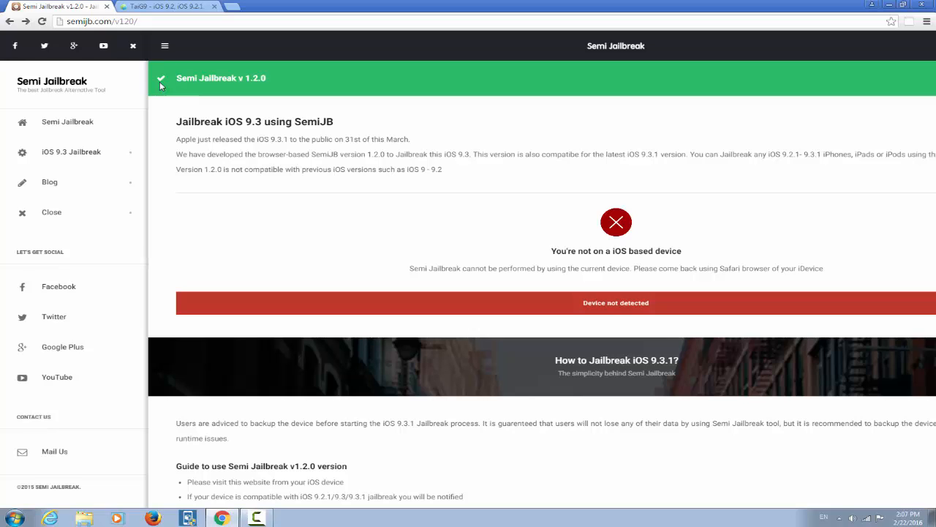
mouse_move(276, 198)
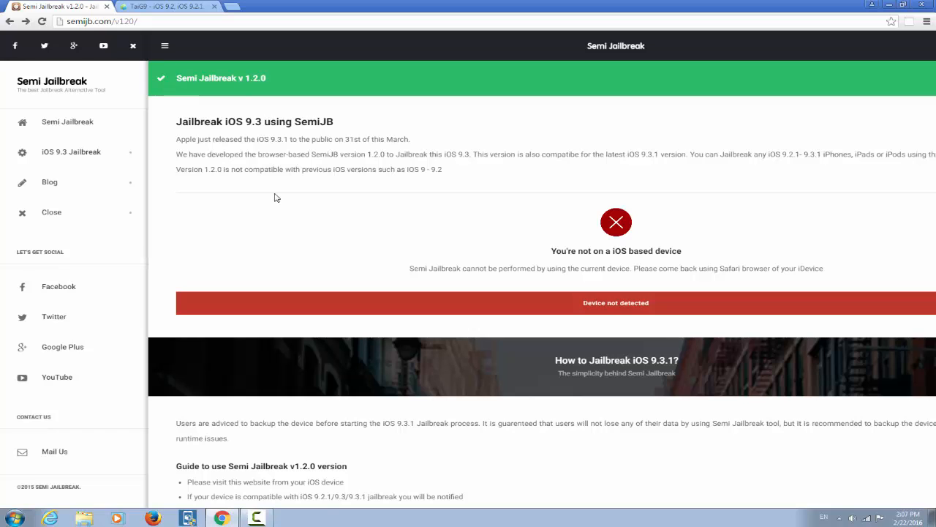
left_click(164, 45)
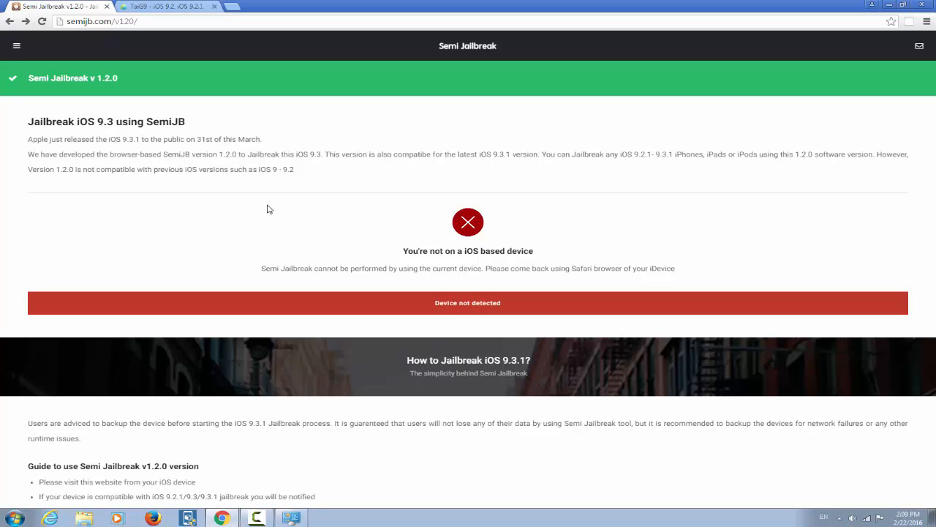
mouse_move(401, 140)
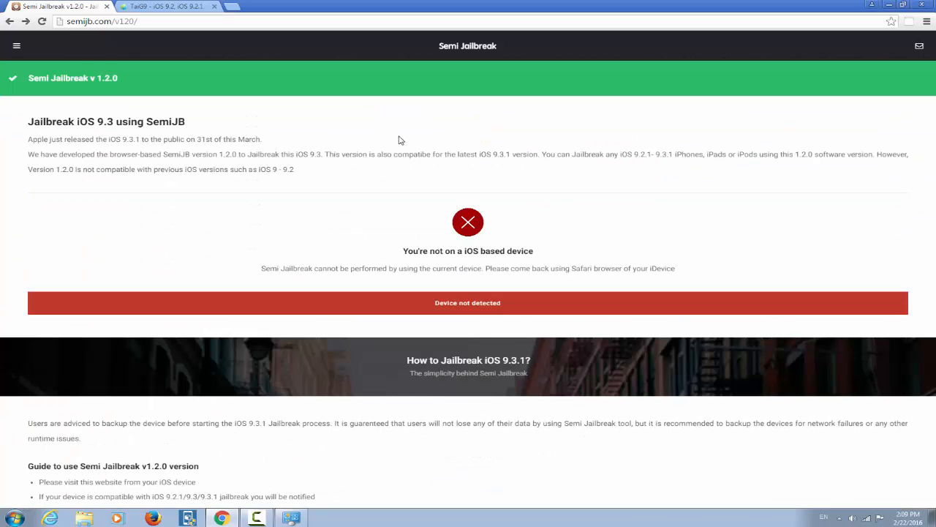
mouse_move(304, 269)
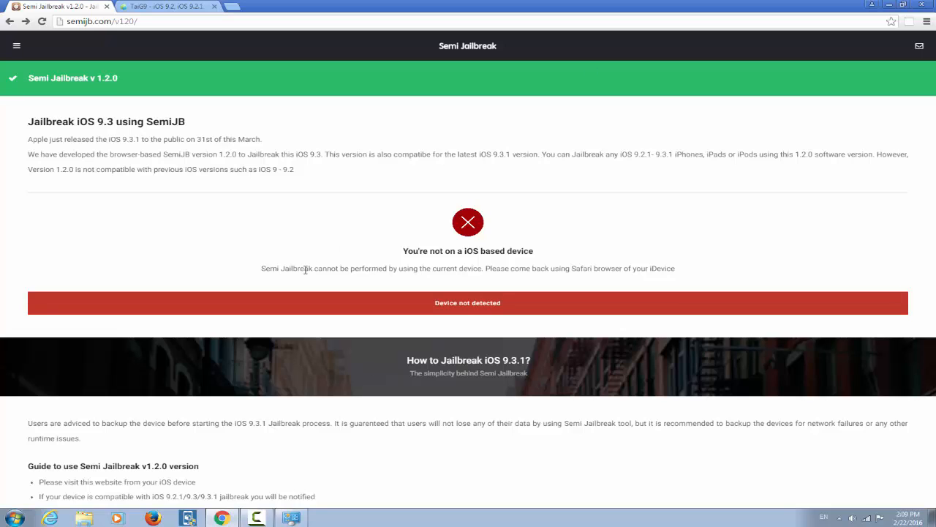
left_click(16, 46)
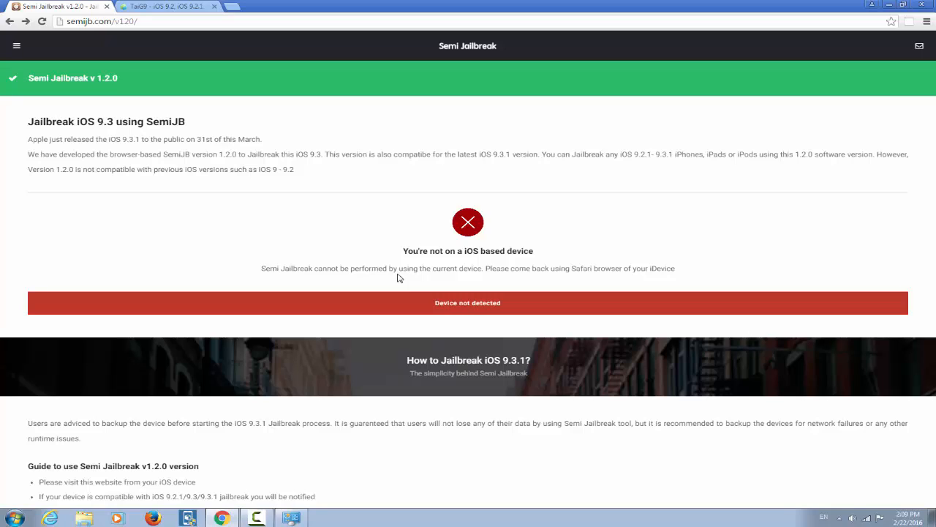
mouse_move(400, 241)
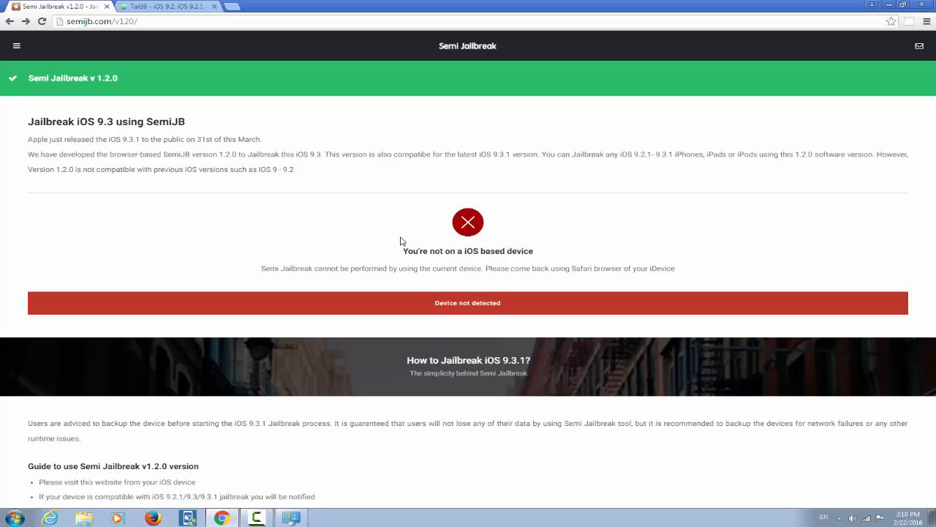
mouse_move(137, 331)
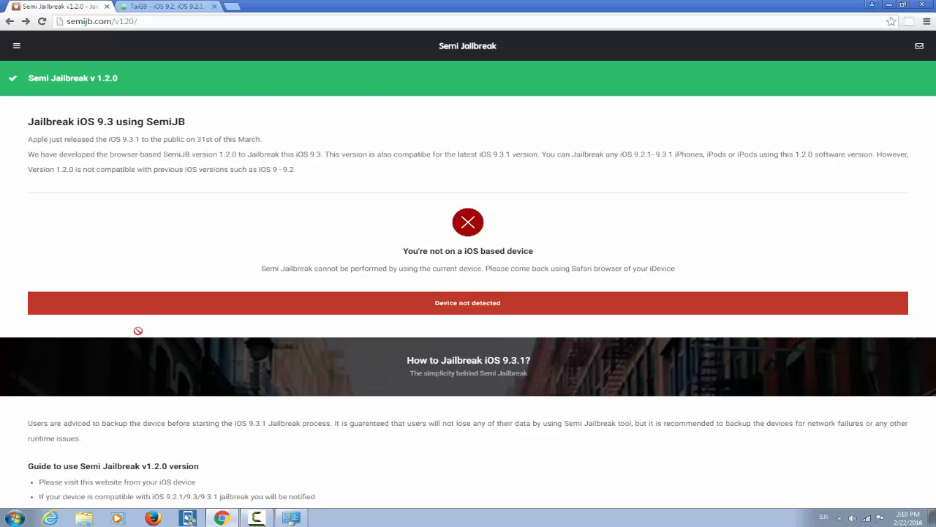
mouse_move(345, 164)
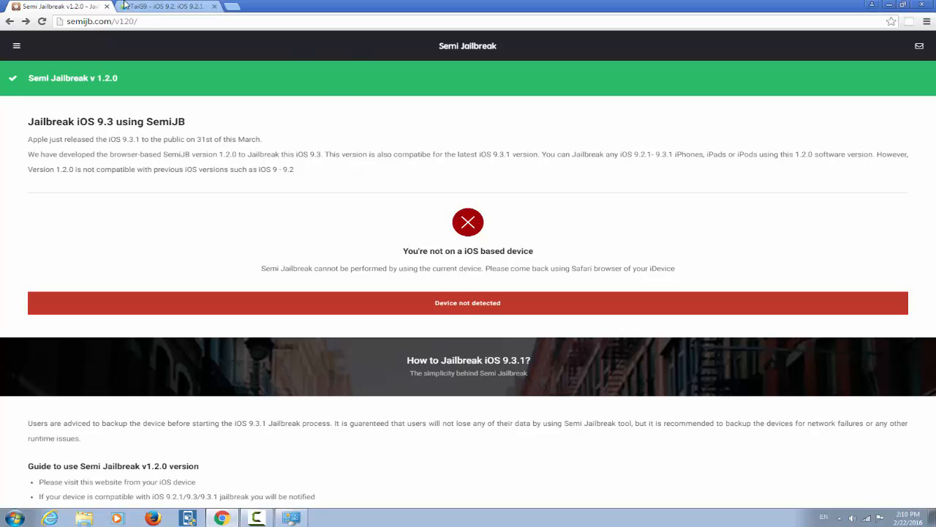
Step: Load the 'TaiG9 β1 for iOS 9.3 and 9.3.1 Jailbreak' page and scroll through its device compatibility table
left_click(168, 6)
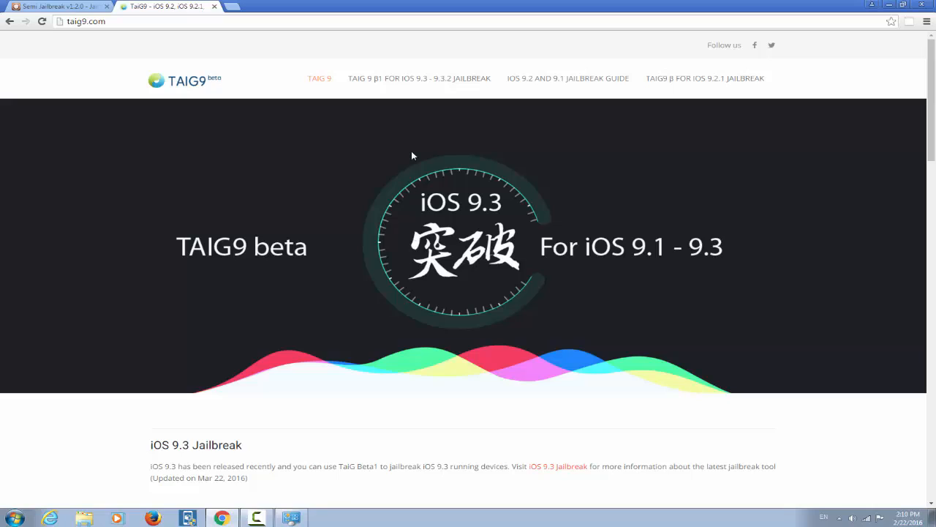
left_click(418, 79)
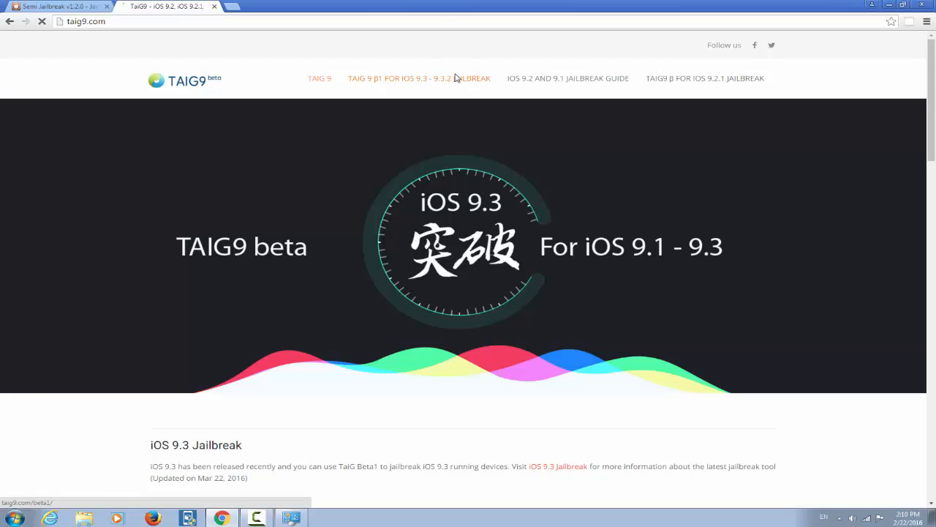
left_click(419, 79)
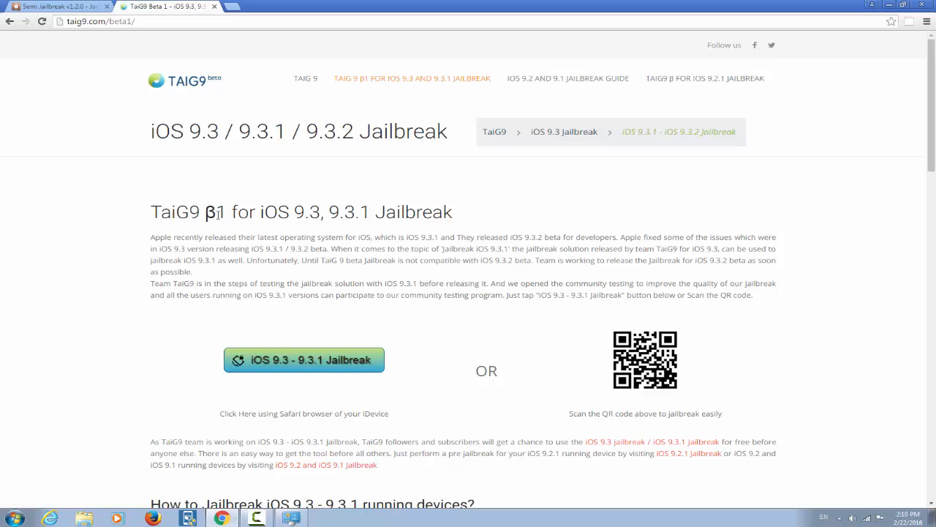
mouse_move(297, 231)
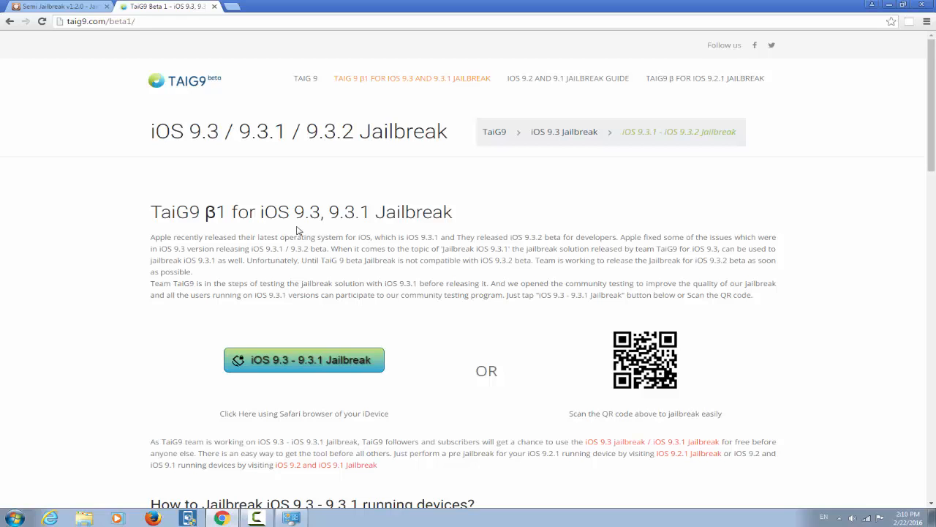
scroll("down", 3)
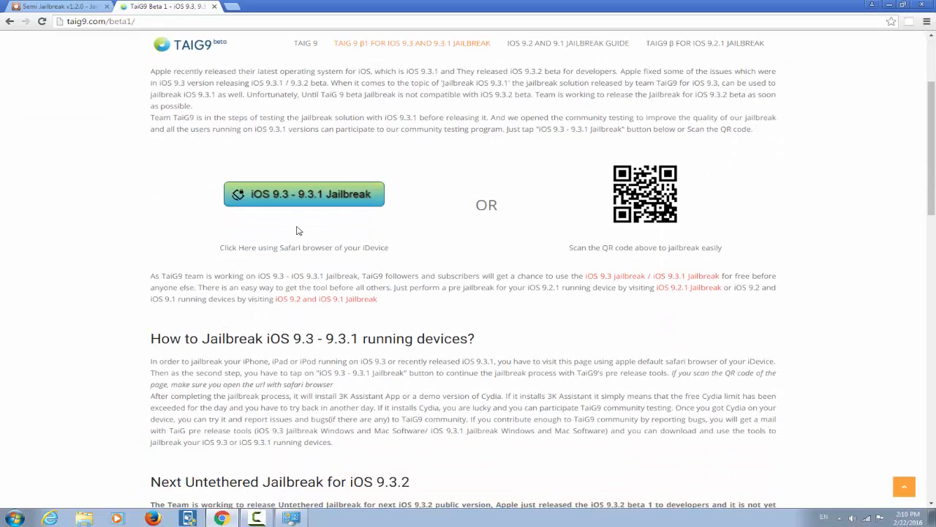
scroll("down", 3)
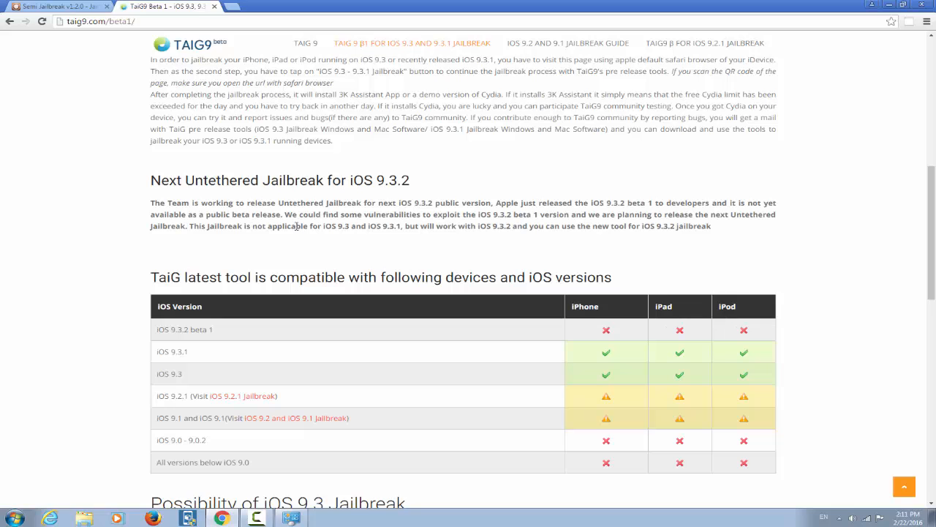
scroll("down", 3)
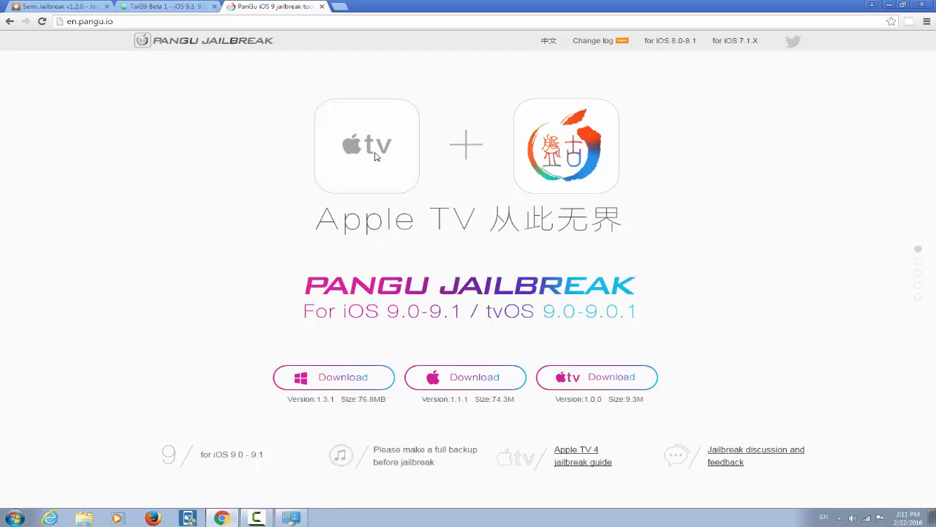
mouse_move(378, 196)
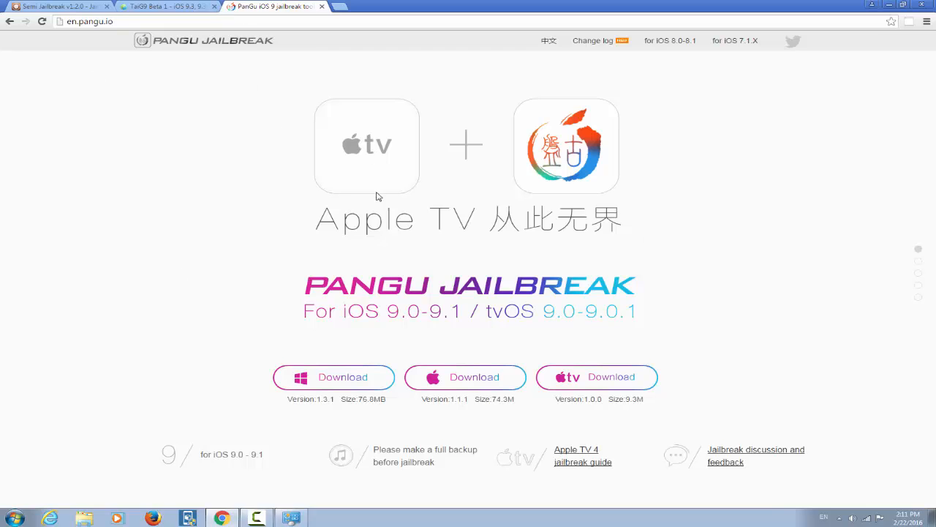
mouse_move(290, 441)
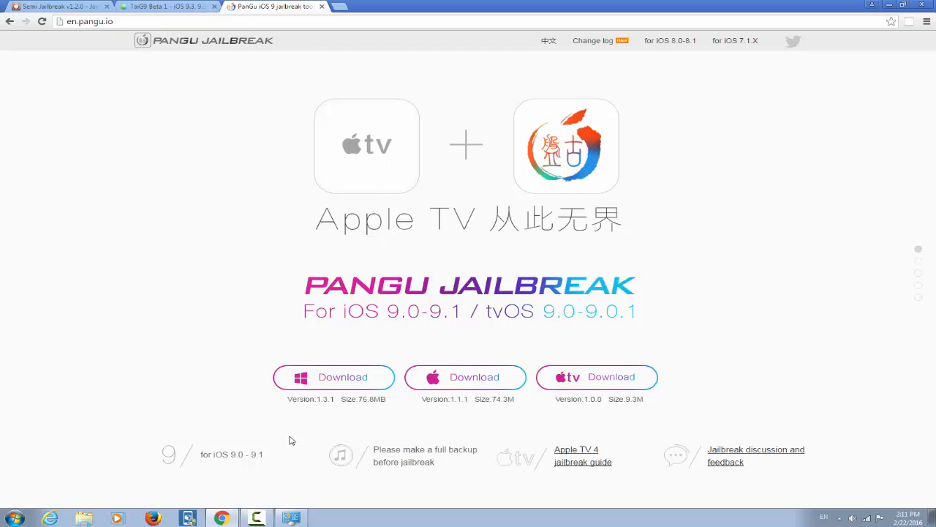
mouse_move(344, 381)
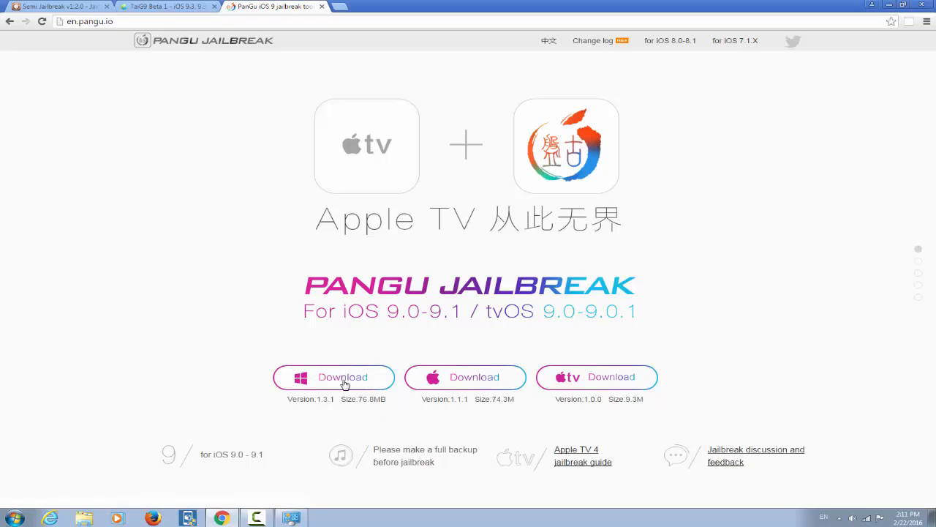
mouse_move(415, 321)
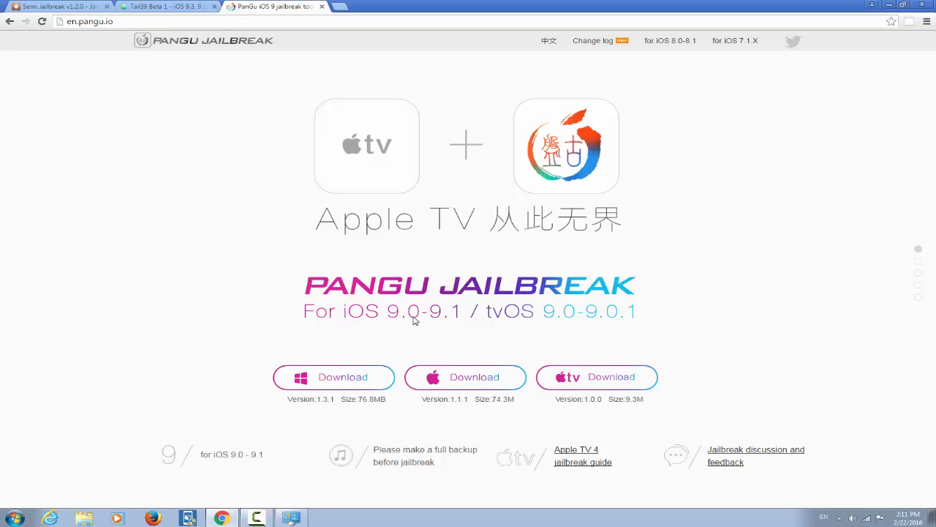
mouse_move(438, 323)
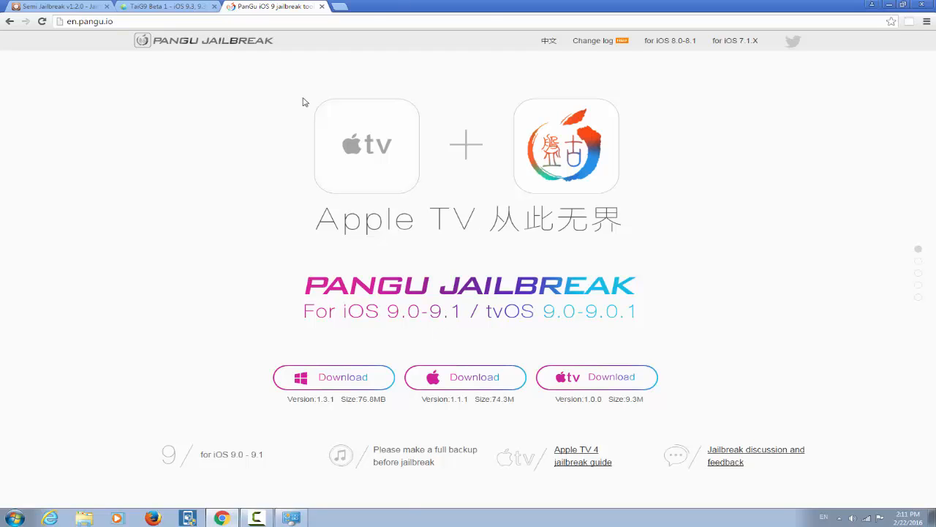
mouse_move(447, 210)
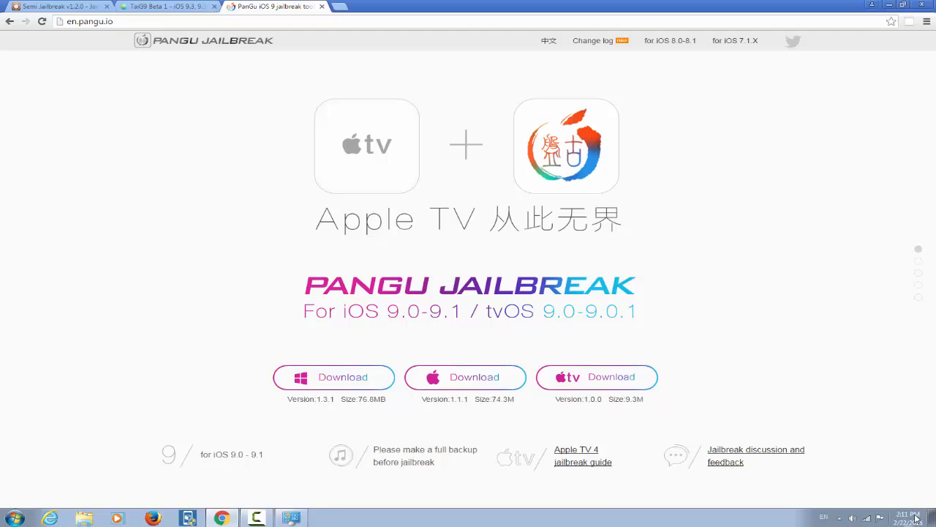
Step: Set the Windows system date to Monday, April 11, 2016 and confirm the Date and Time dialogs
left_click(908, 515)
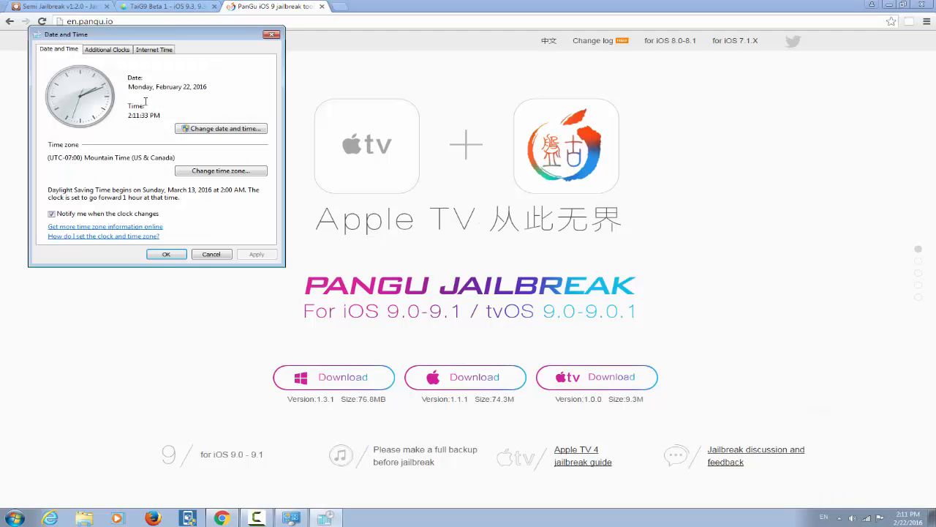
left_click(221, 129)
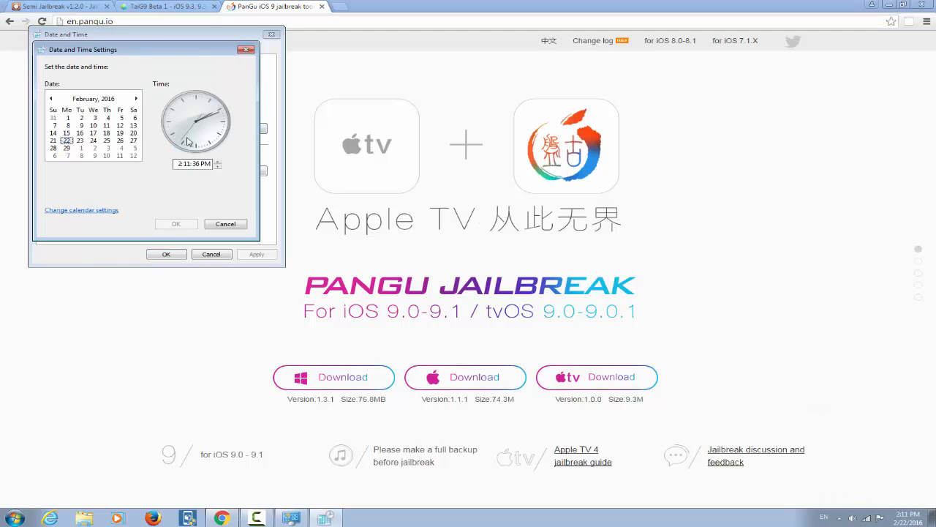
left_click(93, 98)
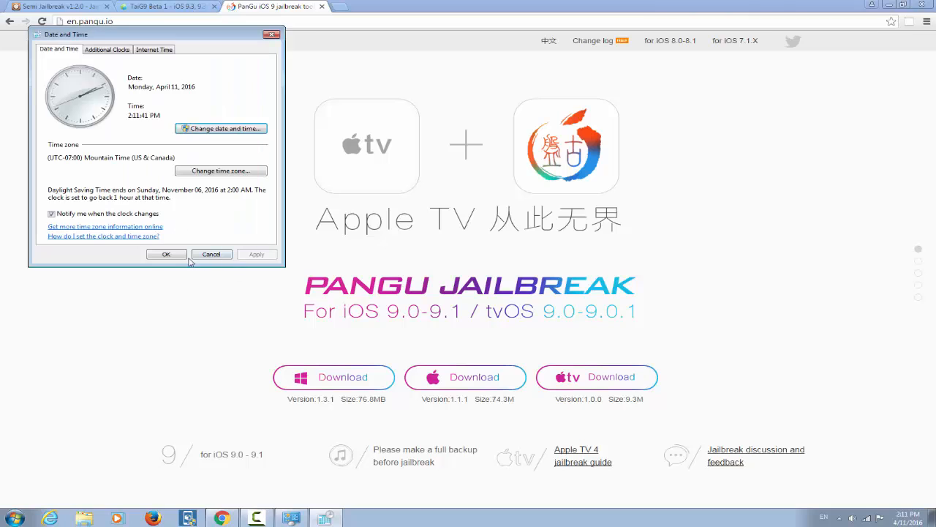
left_click(166, 254)
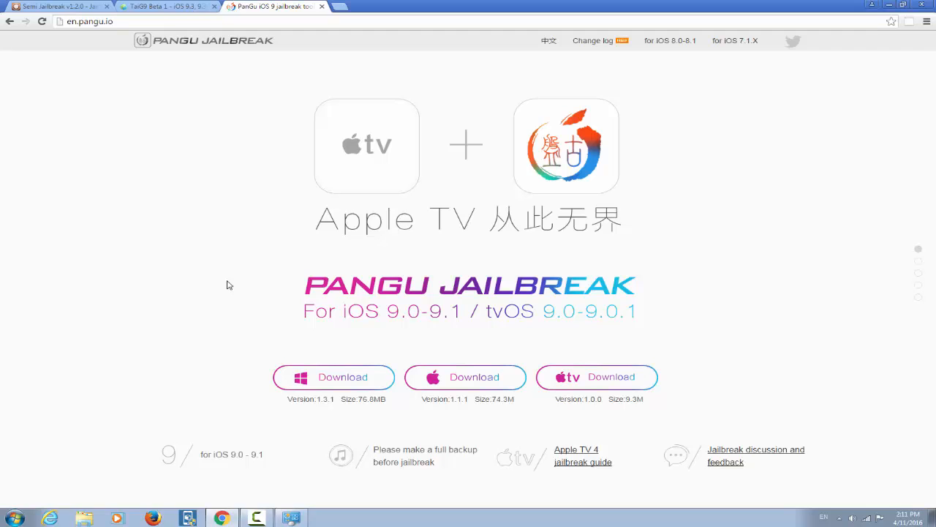
left_click(58, 6)
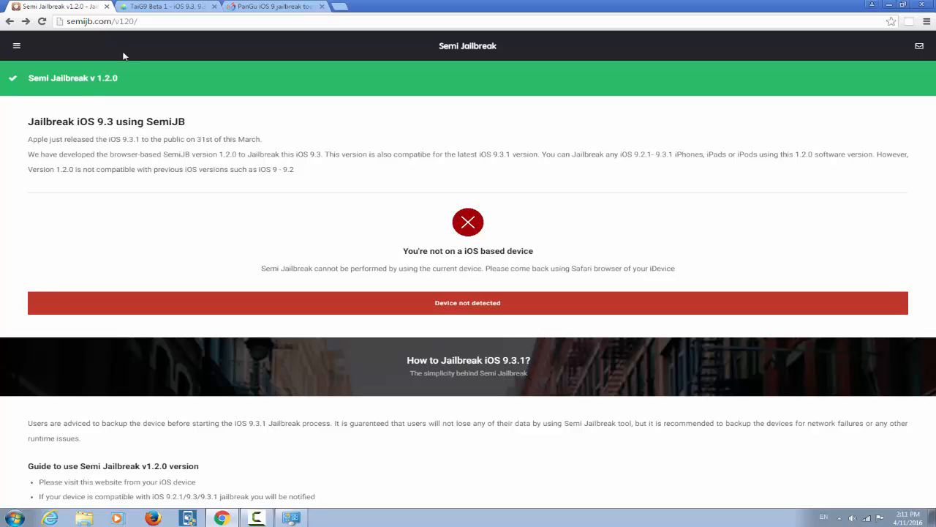
mouse_move(654, 296)
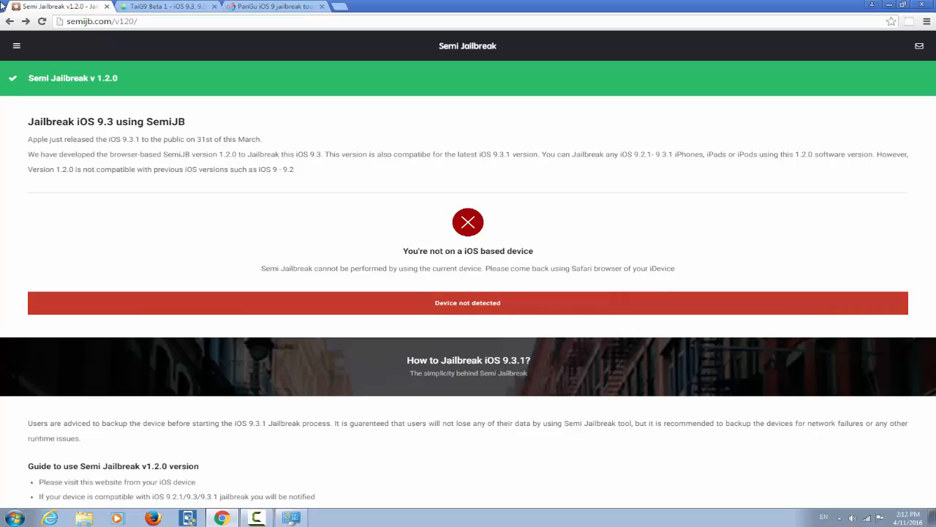
left_click(16, 45)
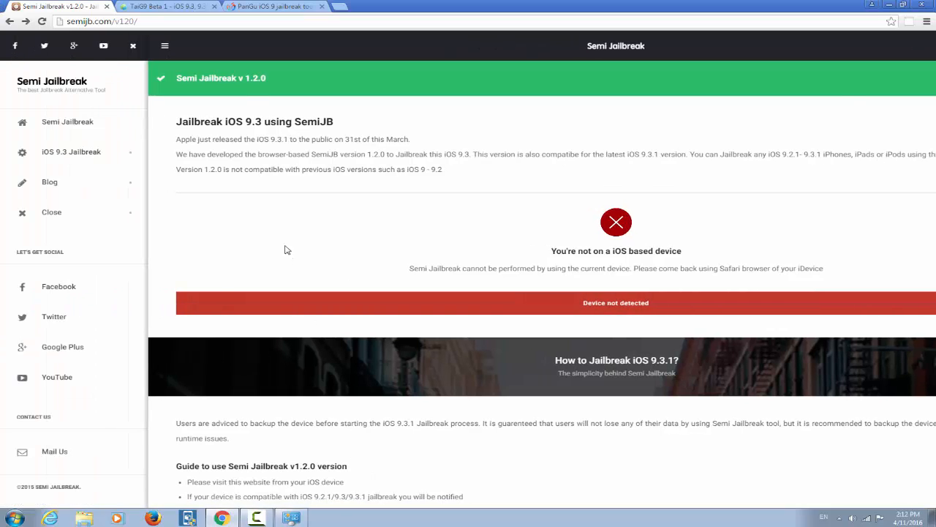
left_click(164, 46)
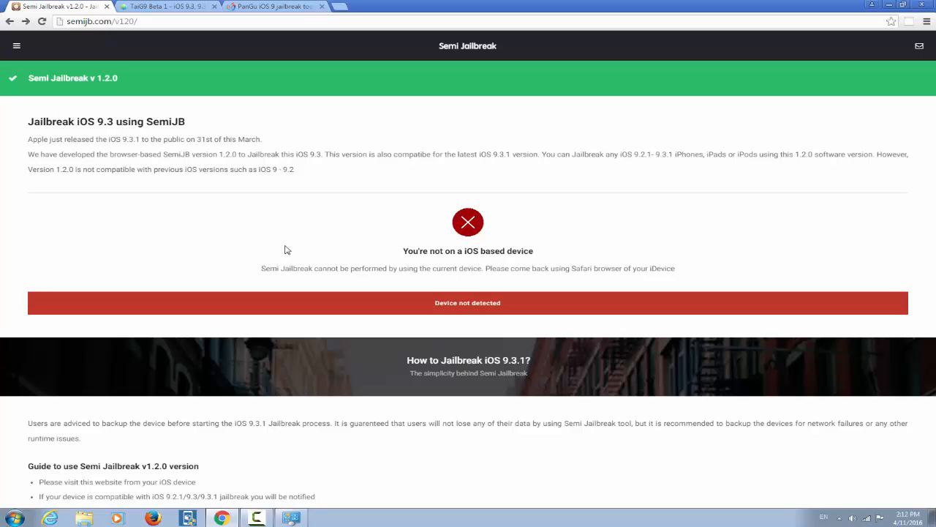
left_click(275, 5)
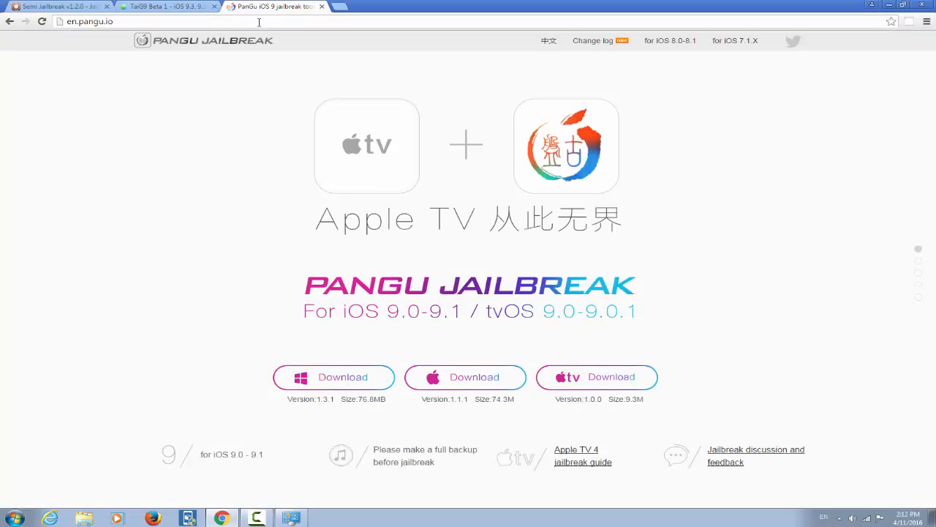
Step: Replace the Pangu address with taig.com to load the official TaiG site
left_click(89, 22)
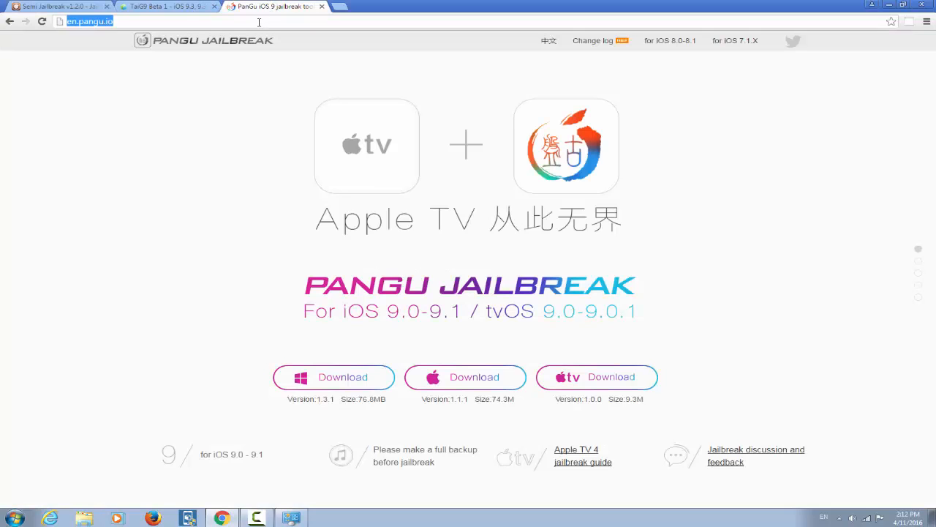
type("taig.co")
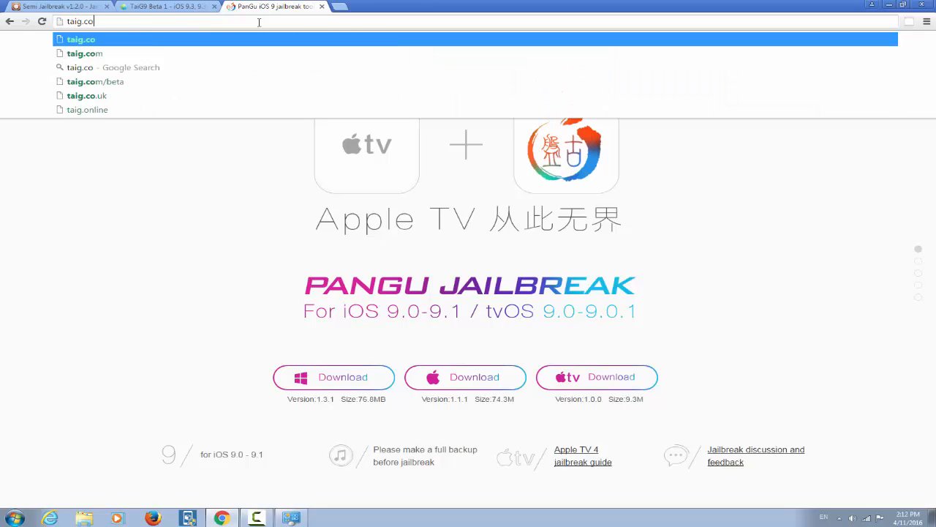
left_click(85, 52)
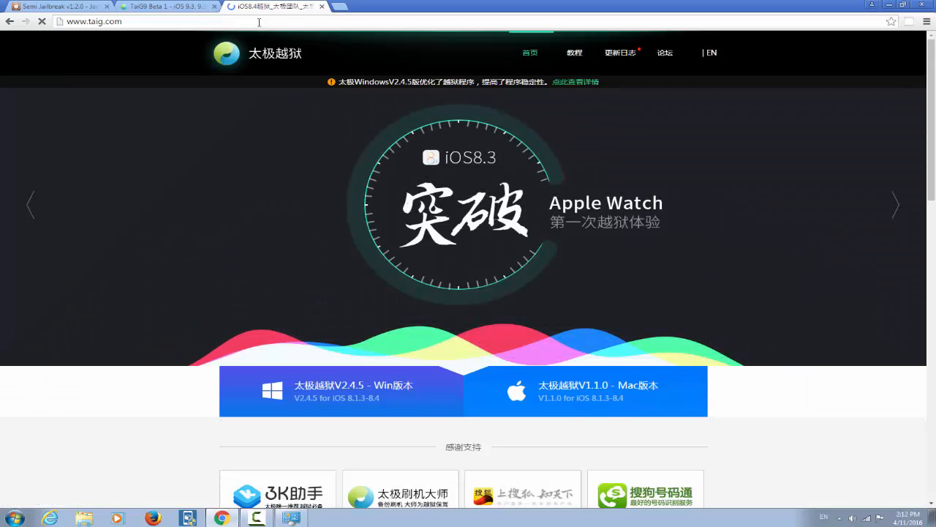
Step: Compare the official TaiG site against the TaiG9 beta and Semi Jailbreak tabs side by side
left_click(161, 6)
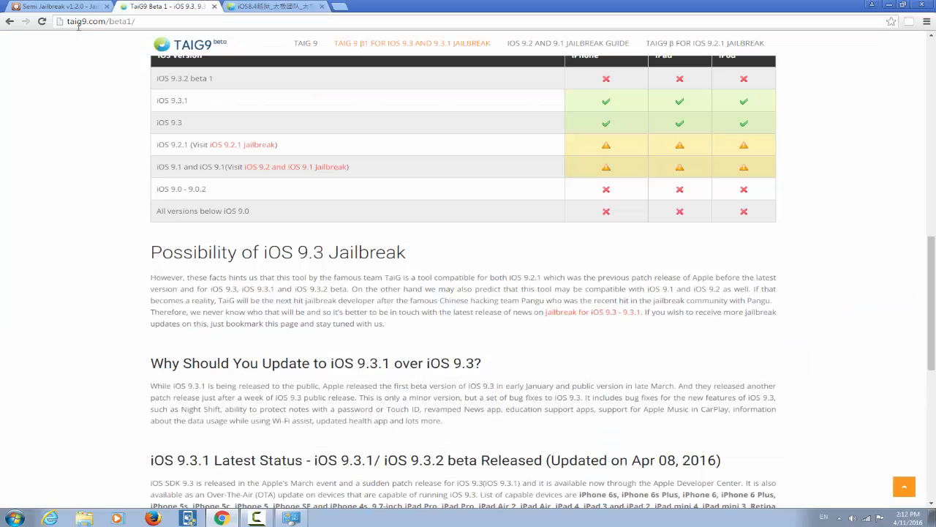
left_click(275, 5)
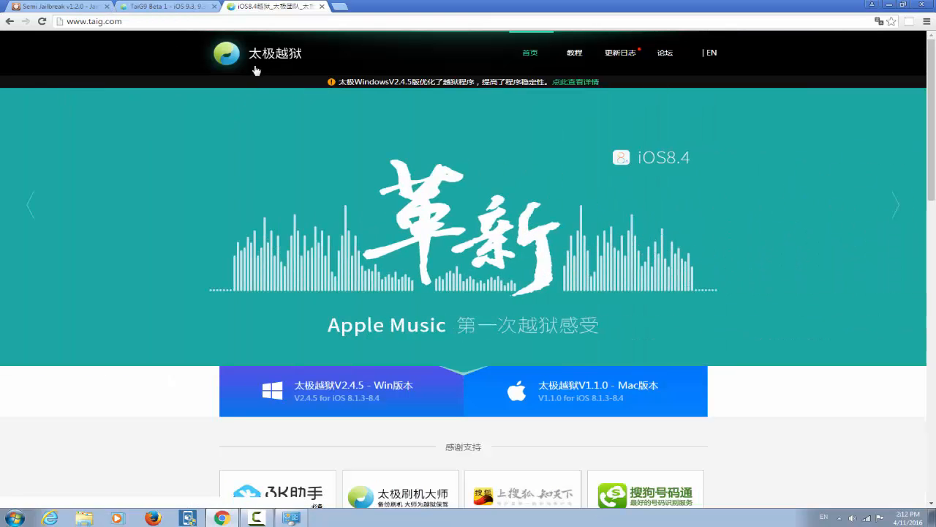
left_click(56, 6)
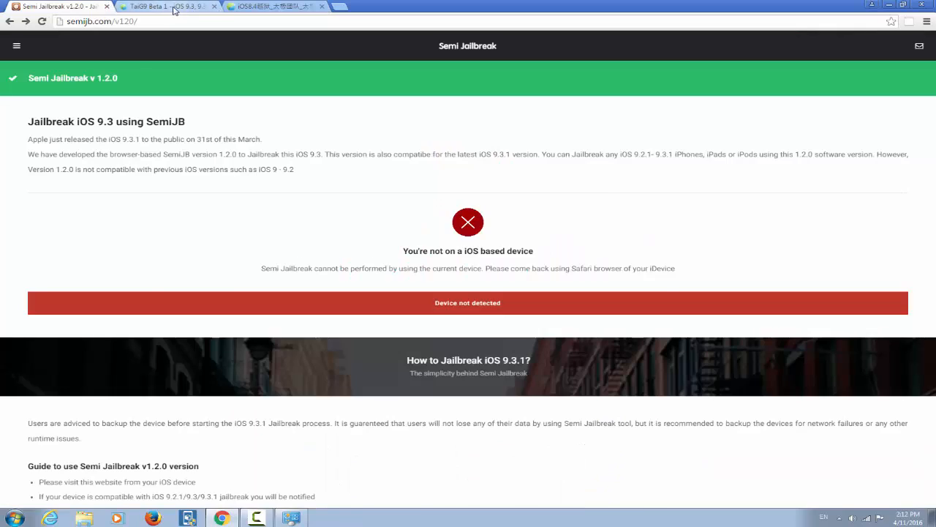
left_click(161, 6)
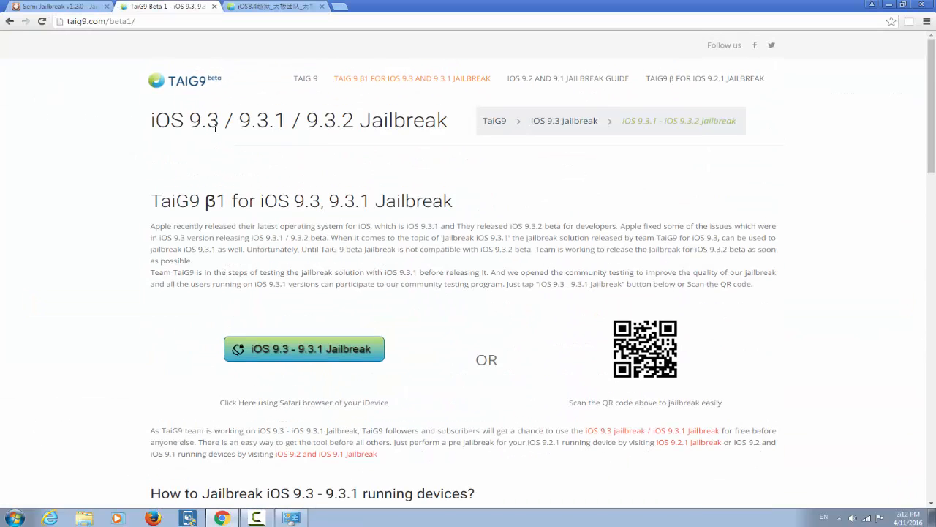
left_click(275, 6)
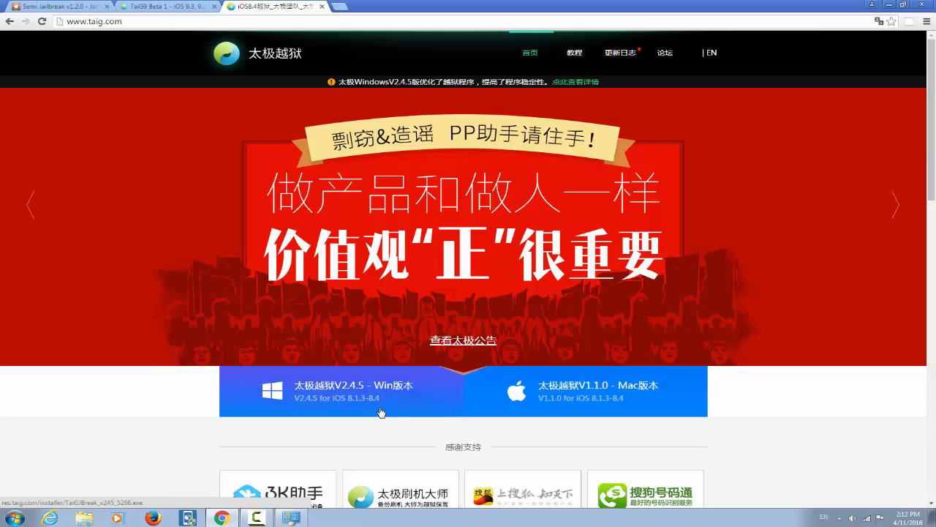
left_click(164, 6)
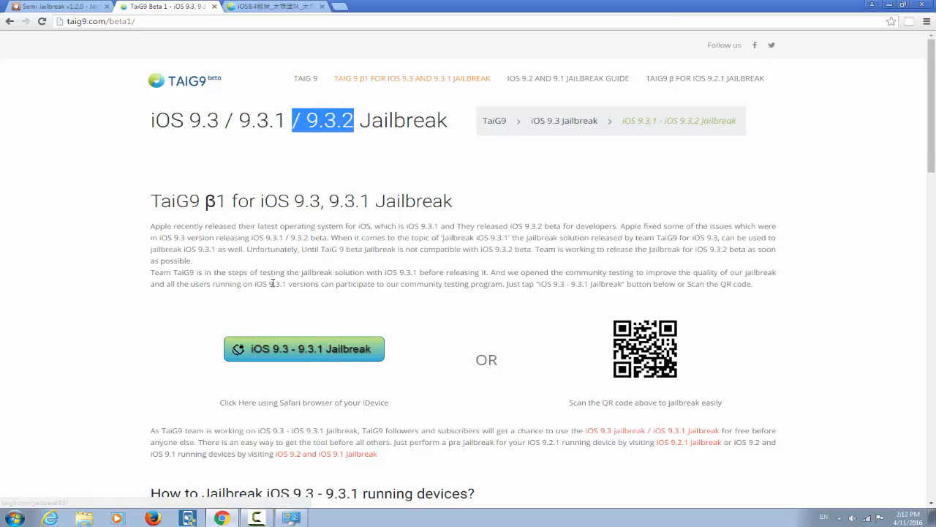
left_click(55, 6)
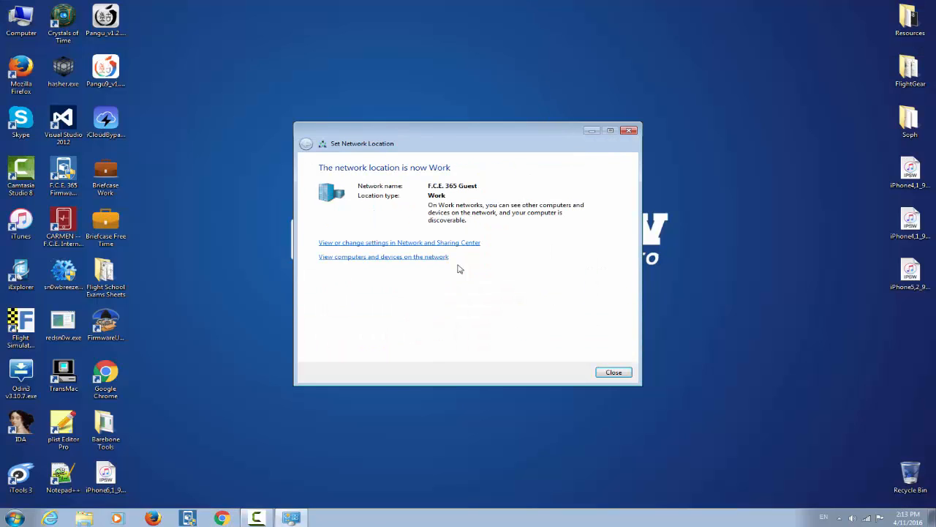
Step: Dismiss the Set Network Location notice, leaving the desktop clear
left_click(613, 372)
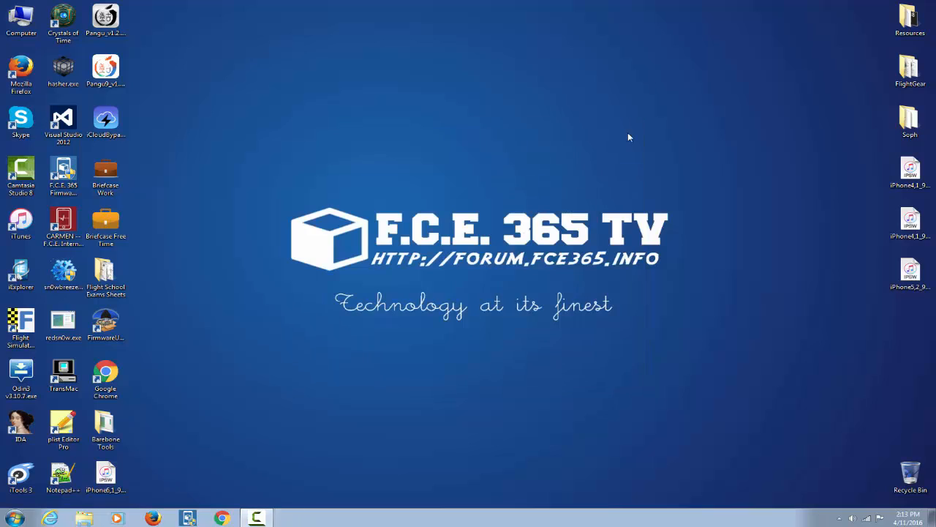